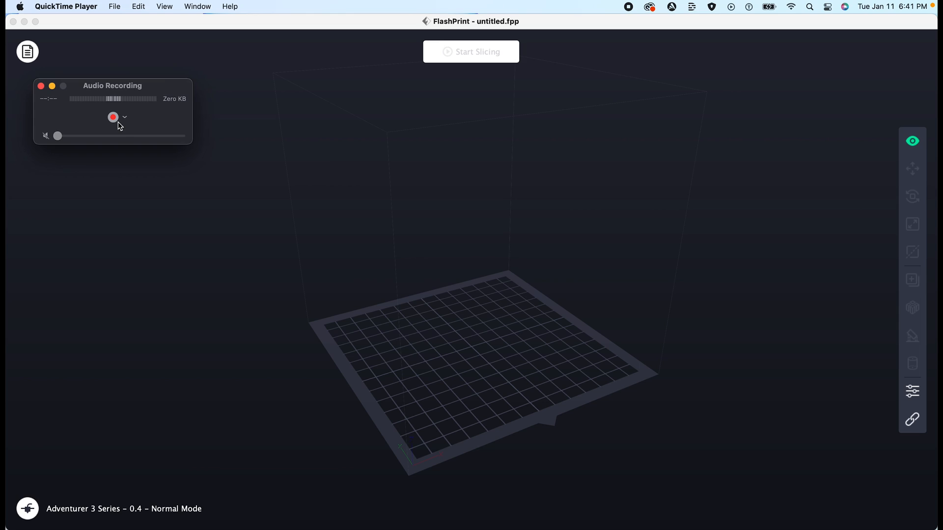
Step: Load 'Side Plate (FLAT).stl' from the Desktop into the scene
click(113, 117)
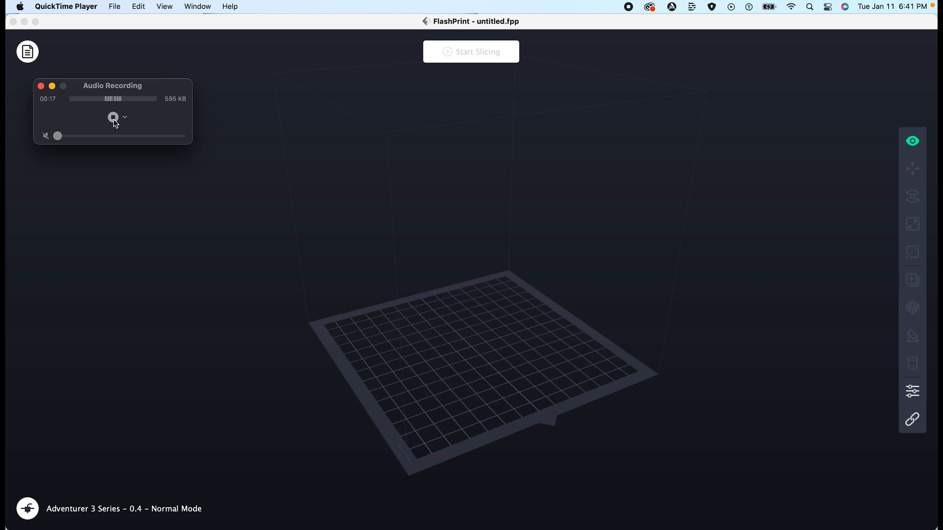
mouse_move(116, 60)
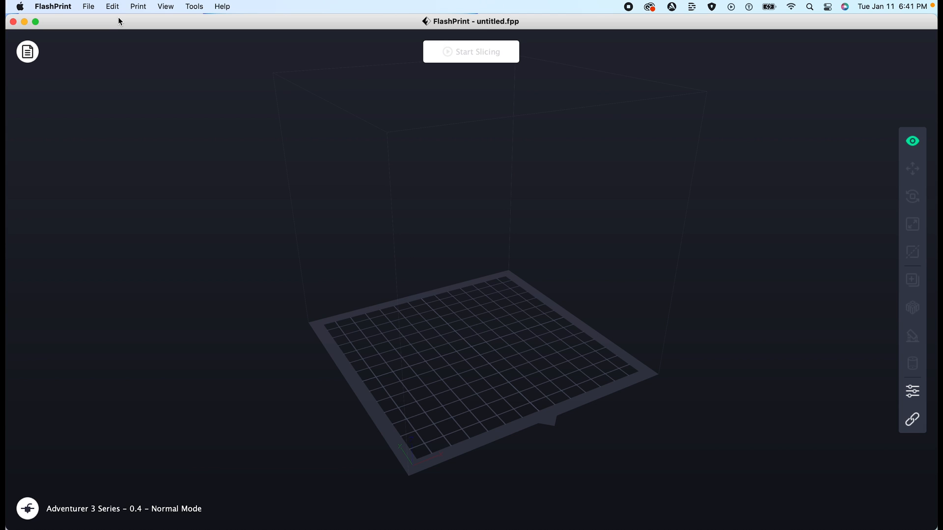
mouse_move(92, 7)
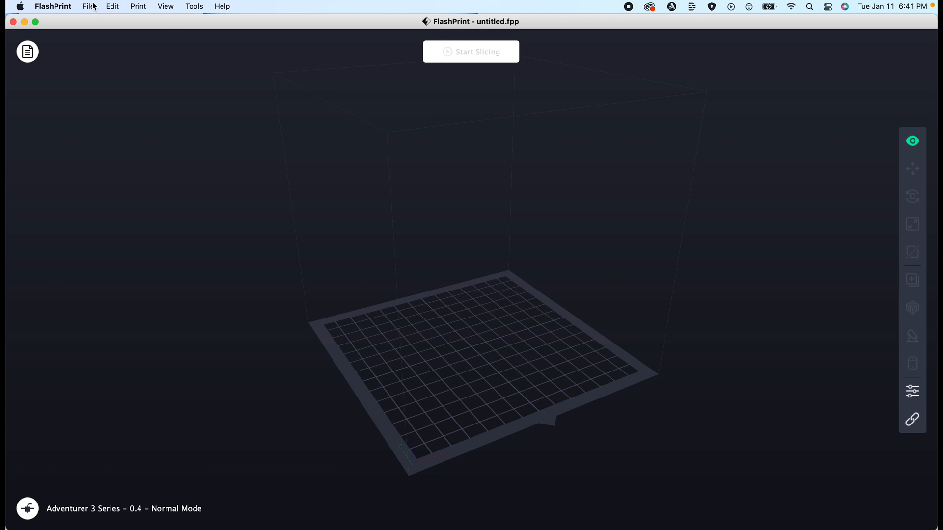
click(88, 7)
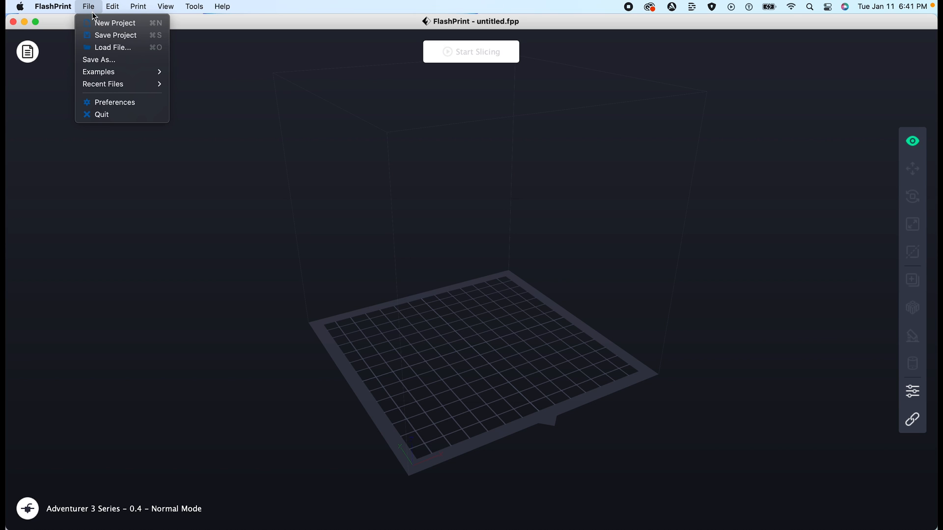
mouse_move(103, 84)
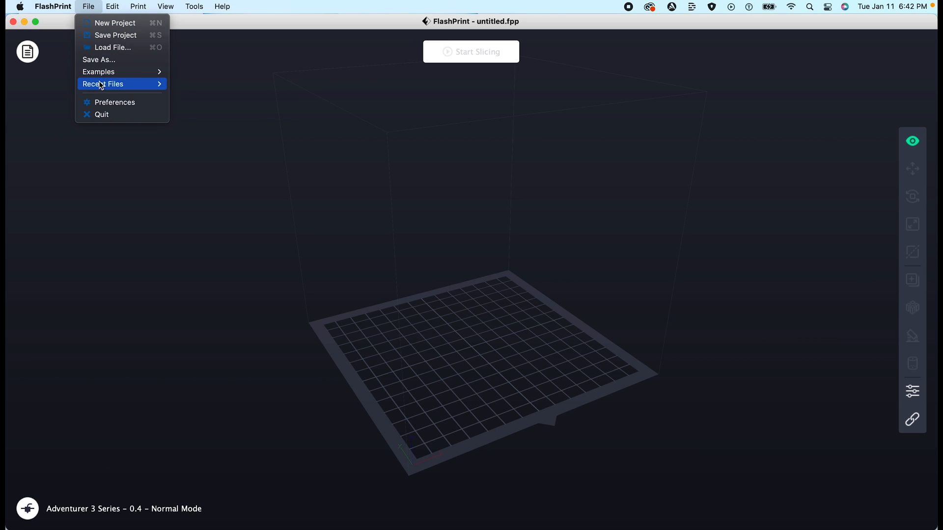
mouse_move(103, 83)
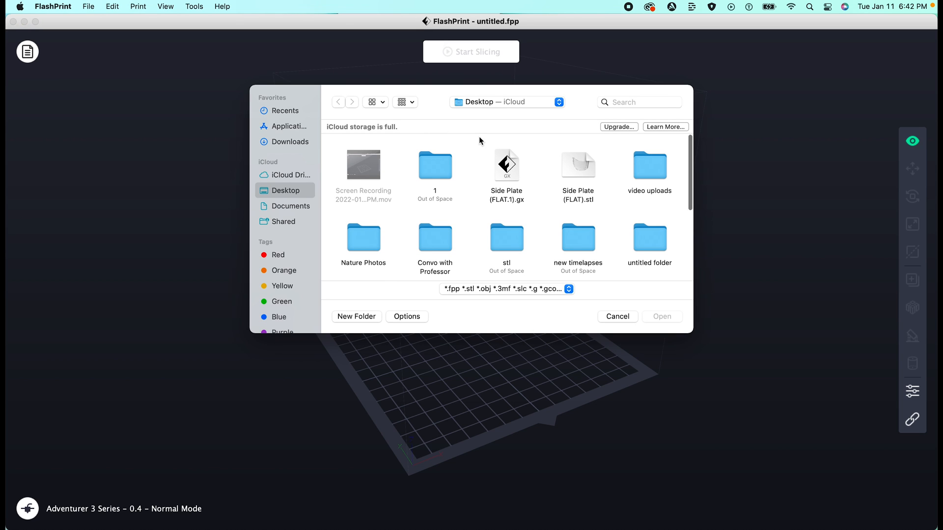
mouse_move(455, 157)
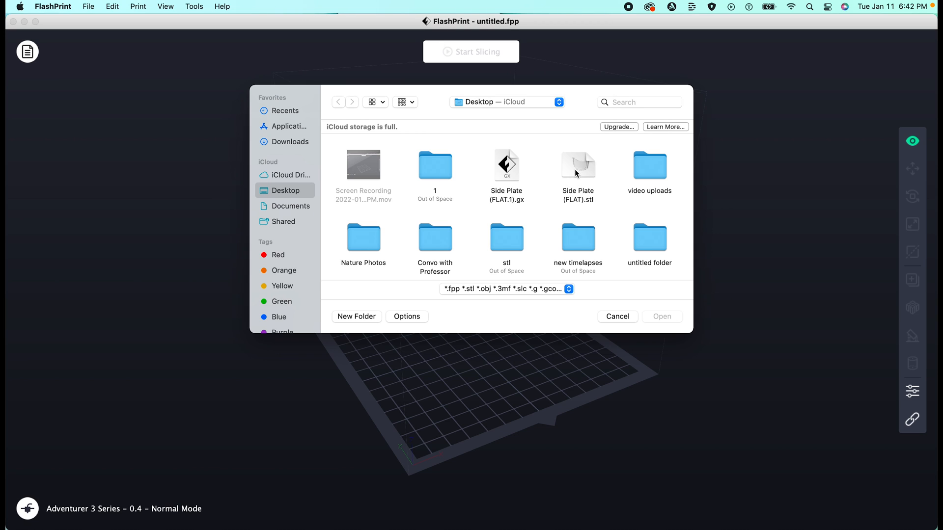
click(577, 165)
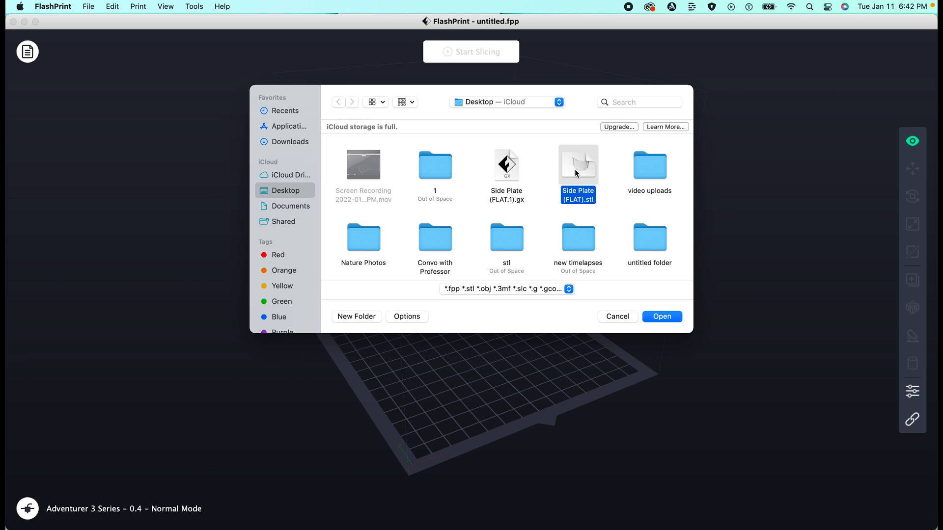
mouse_move(661, 318)
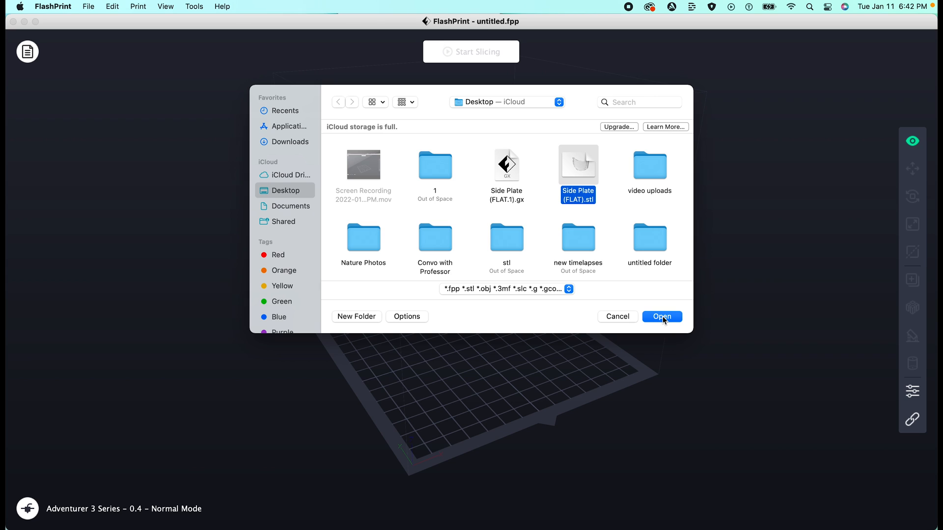
click(661, 317)
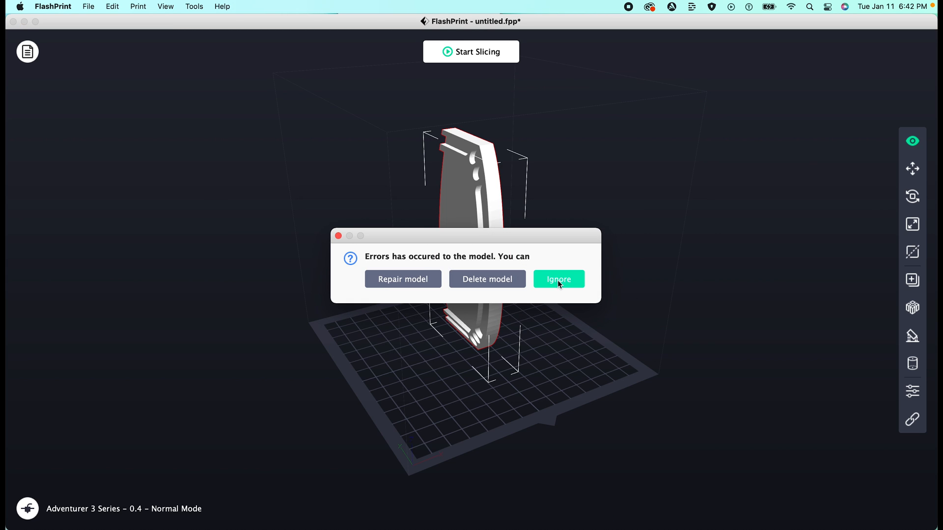
Step: Ignore the model-error prompt and rotate the plate flat with a 45.0° Z rotation
click(558, 279)
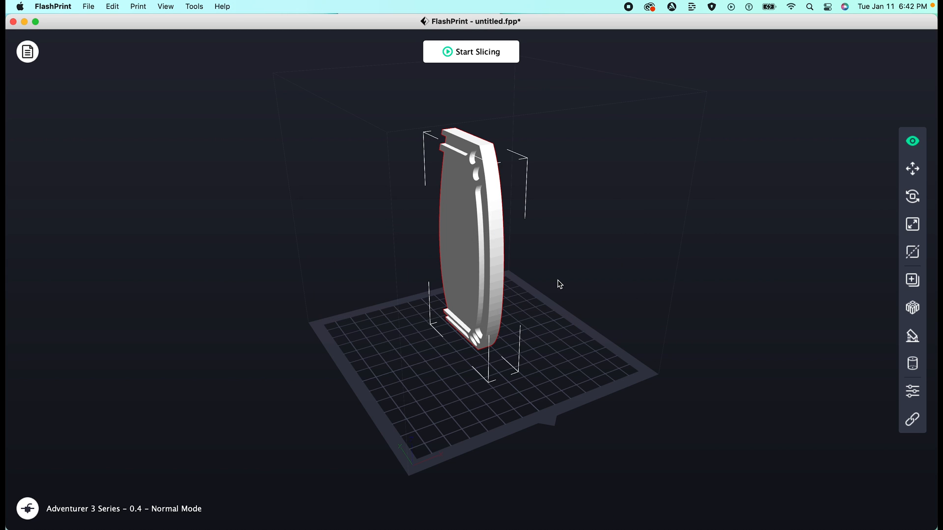
click(912, 196)
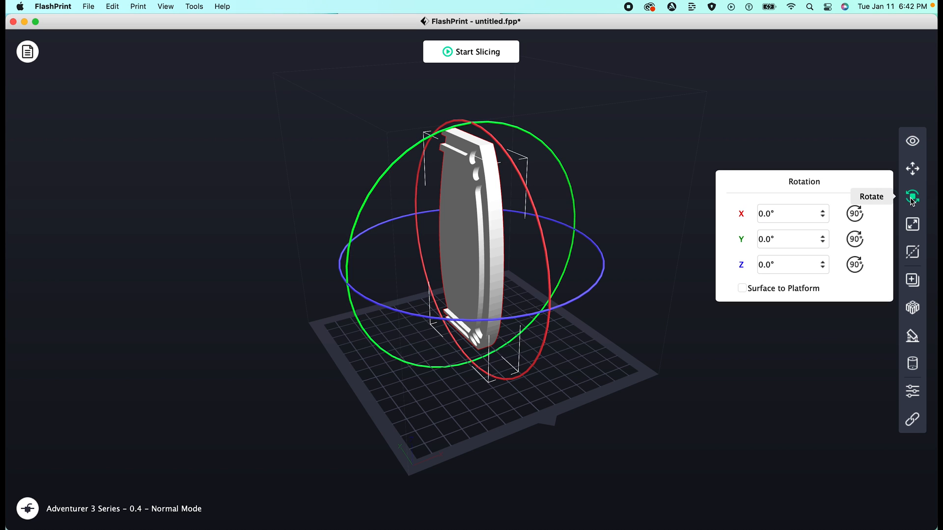
mouse_move(854, 240)
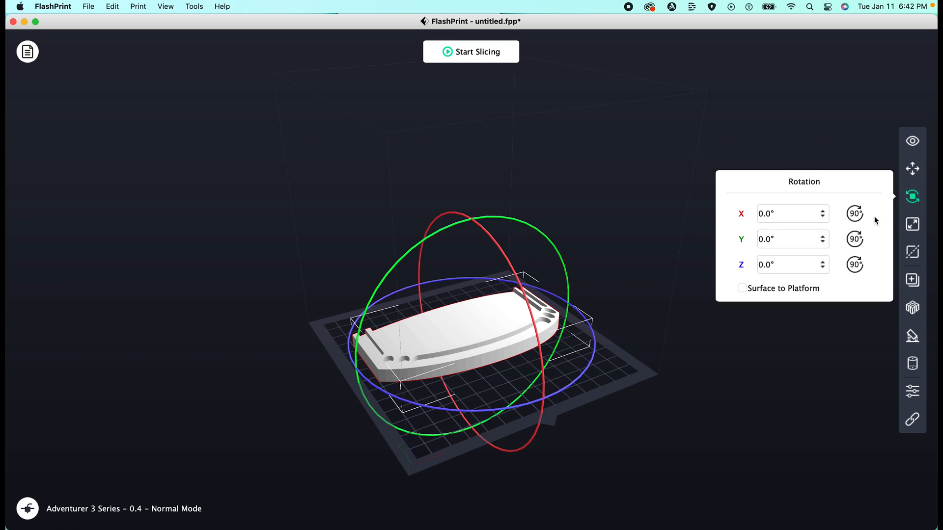
click(788, 264)
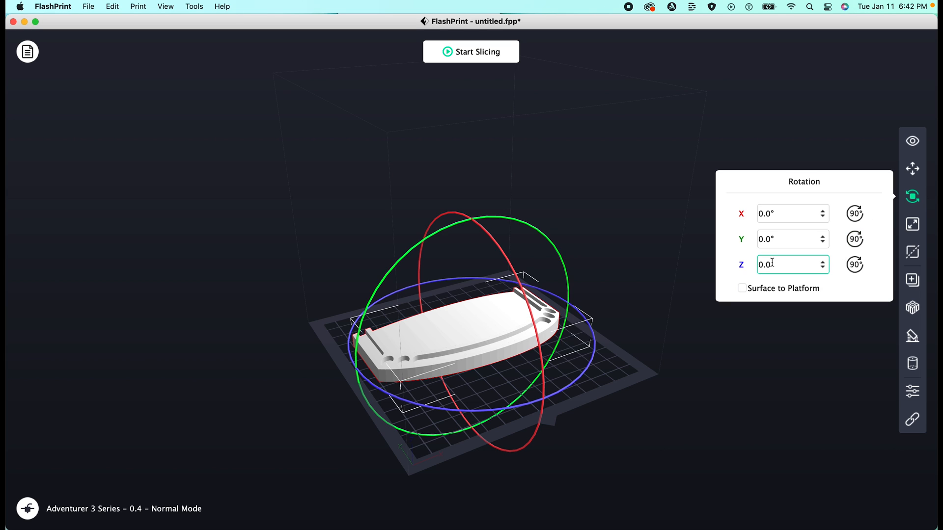
text(45.0)
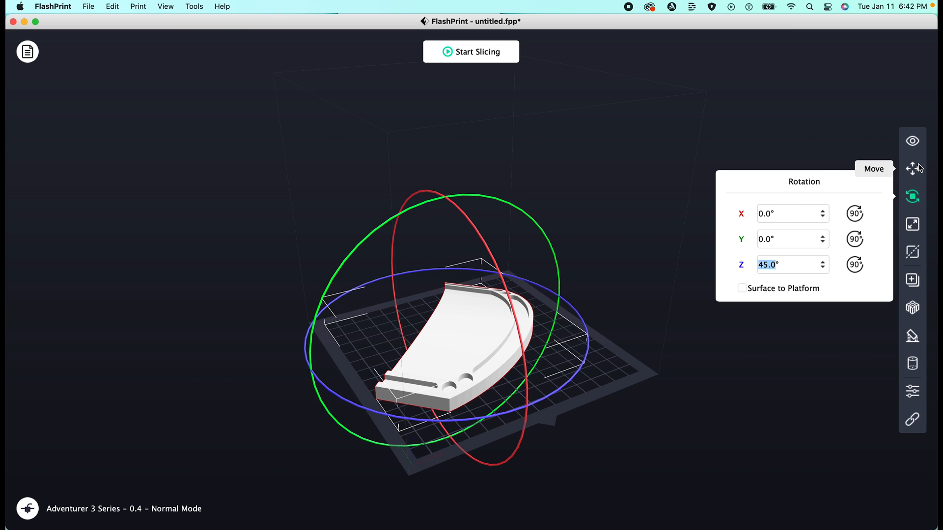
Step: Reposition the rotated plate near the plate centre with the Move controls
click(913, 167)
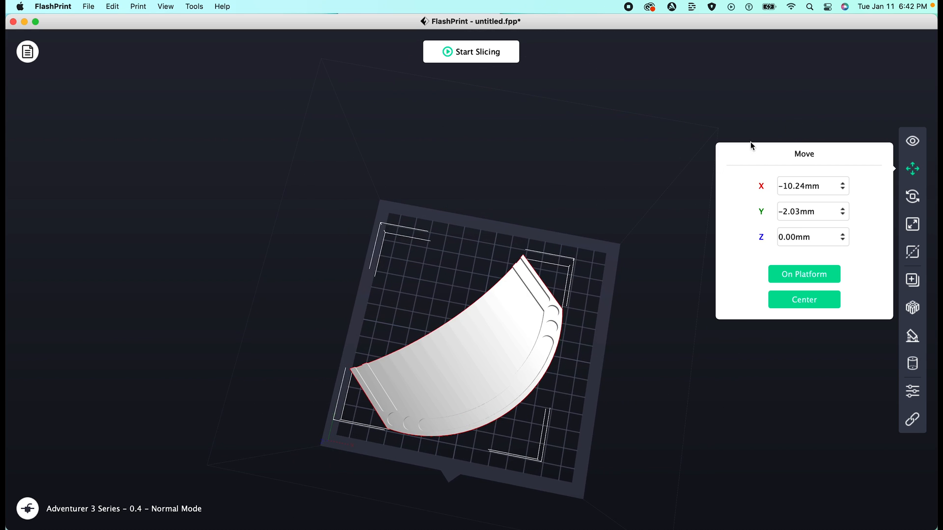
click(803, 300)
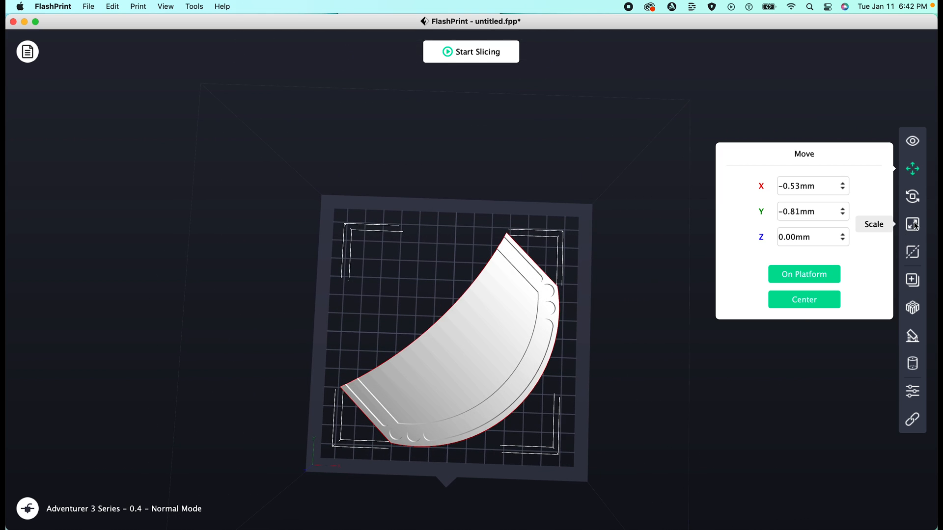
Step: Scale the plate to 120% in inches and re-centre it on the build platform
click(912, 224)
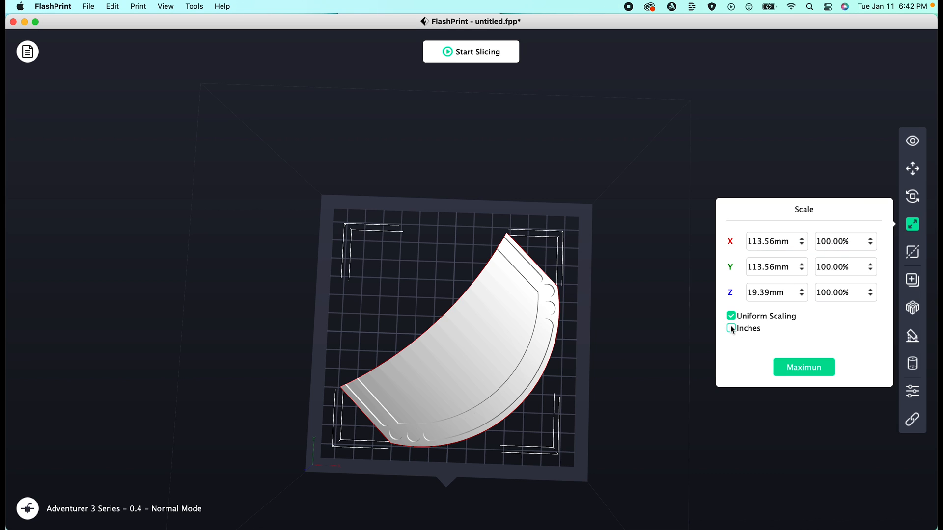
click(731, 328)
text(120)
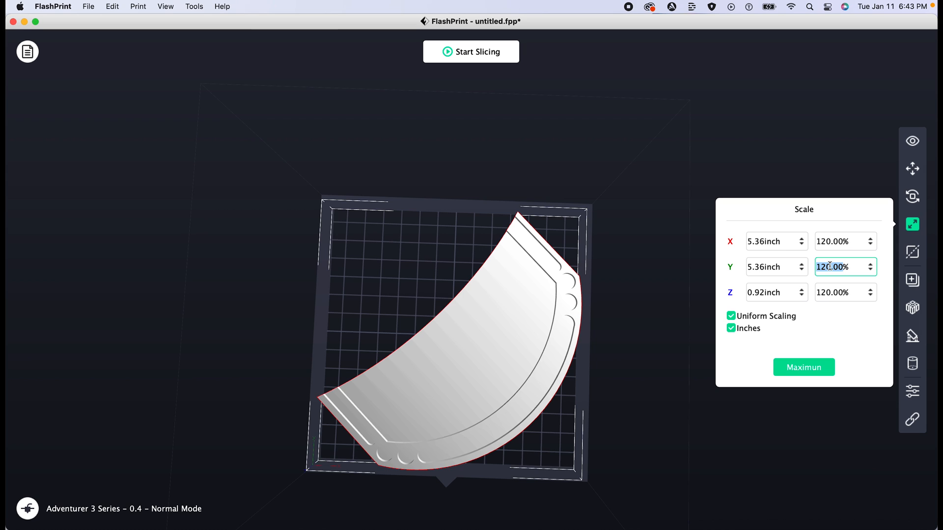
click(913, 169)
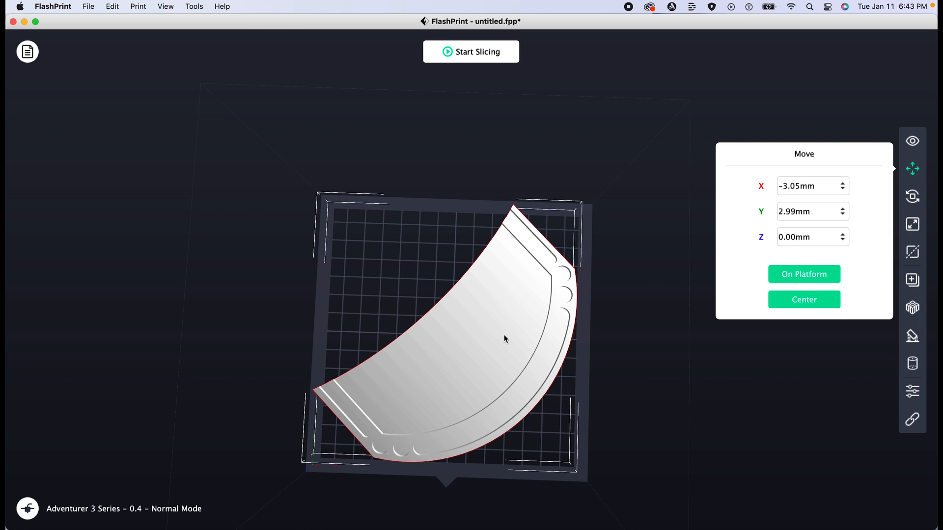
click(804, 300)
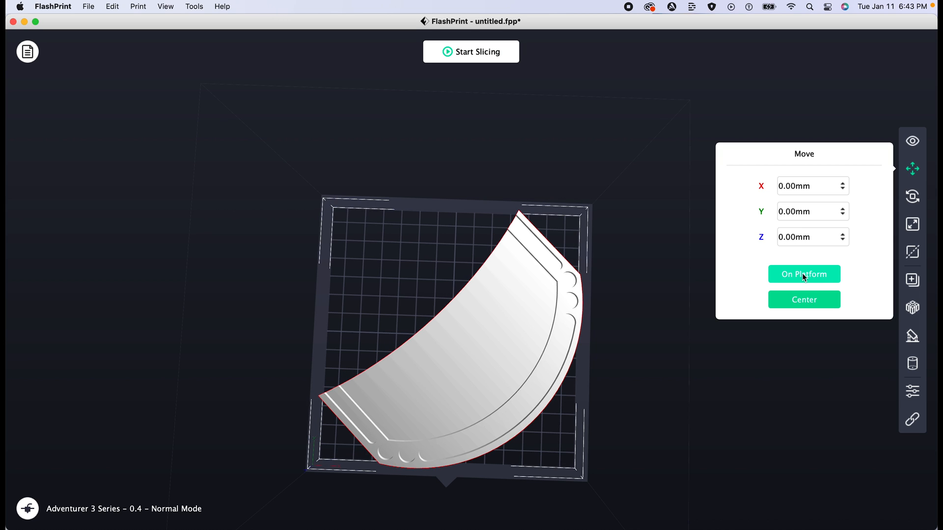
mouse_move(913, 140)
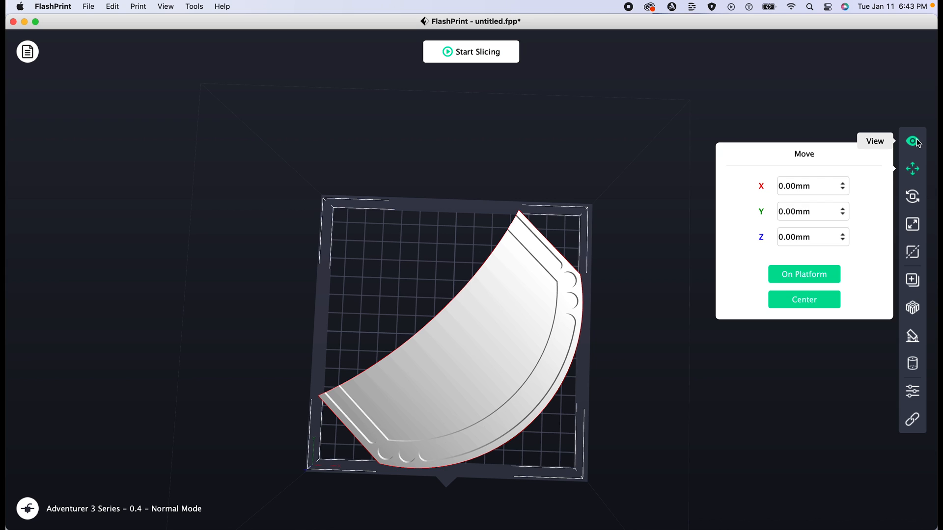
Step: Cycle through View, Move, Rotate and Scale, nudging the plate slightly, and show a vertical cut plane through it
click(912, 140)
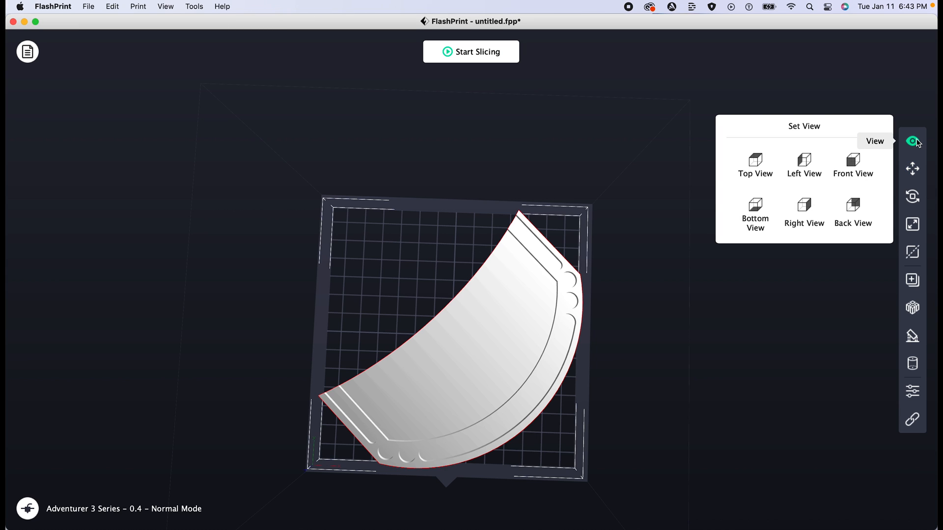
mouse_move(896, 131)
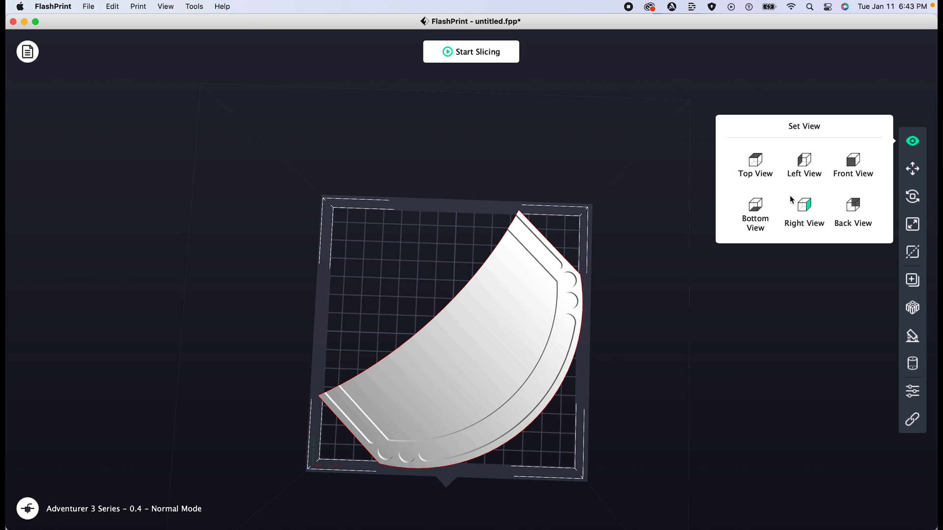
click(912, 169)
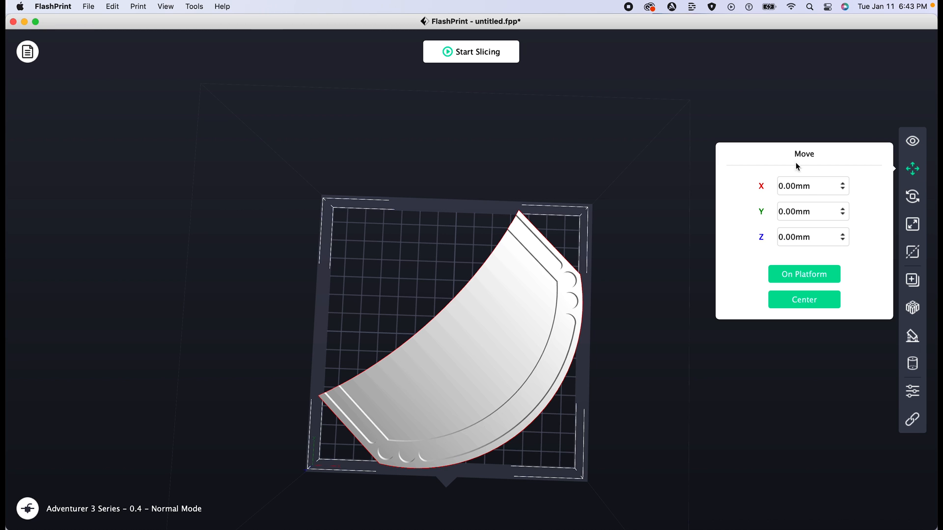
drag(439, 337, 453, 340)
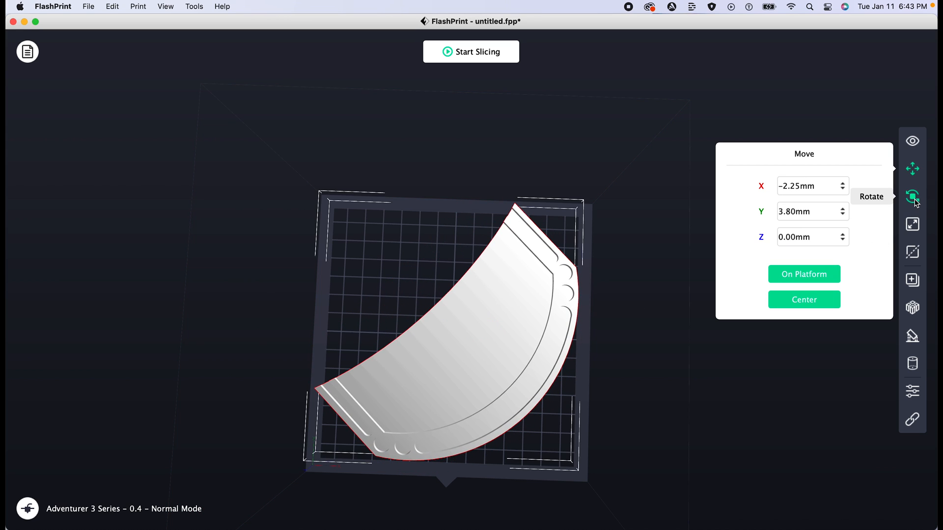
click(913, 196)
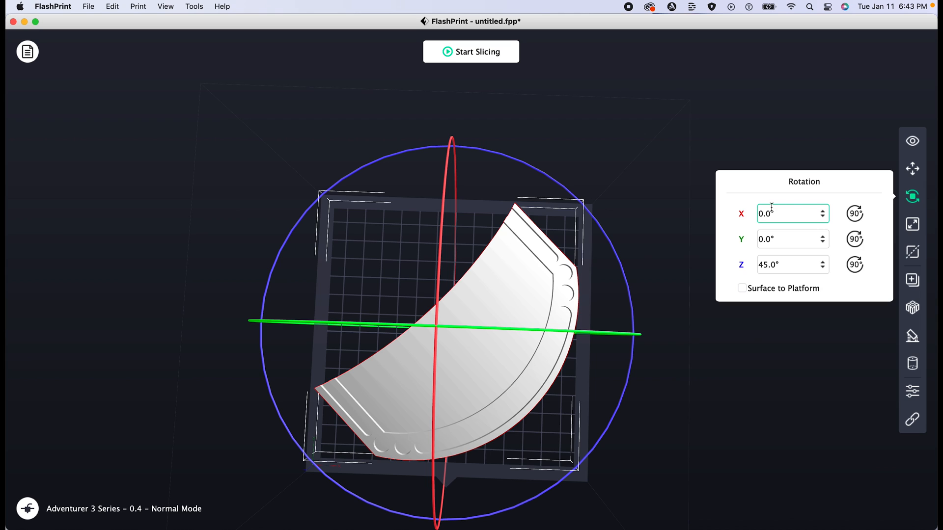
click(912, 223)
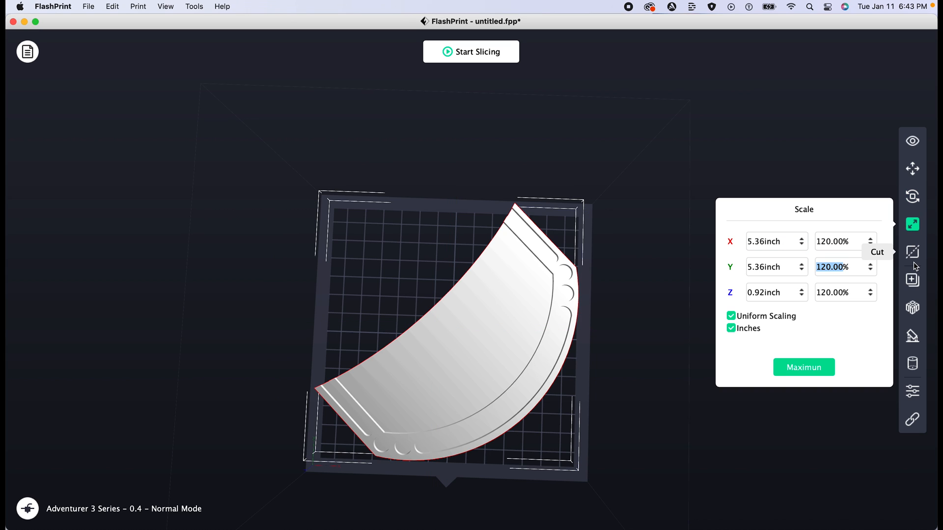
click(912, 252)
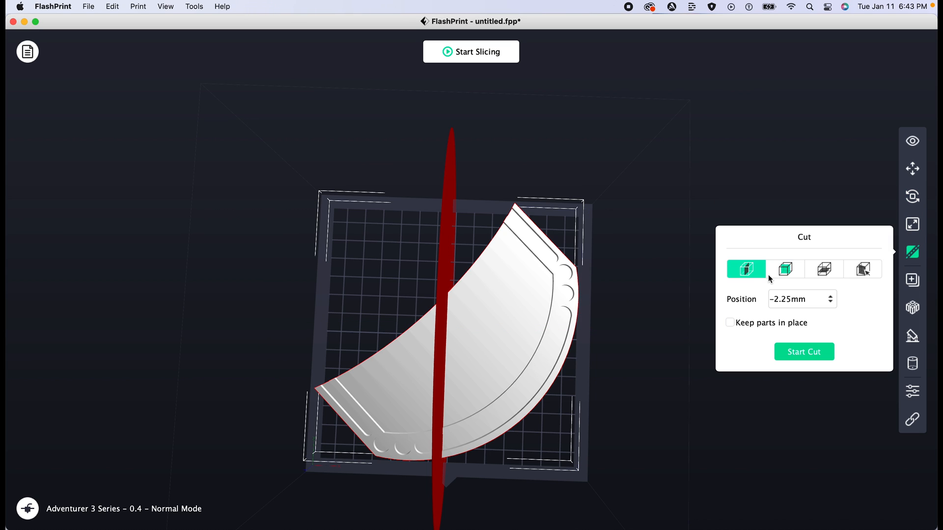
mouse_move(841, 226)
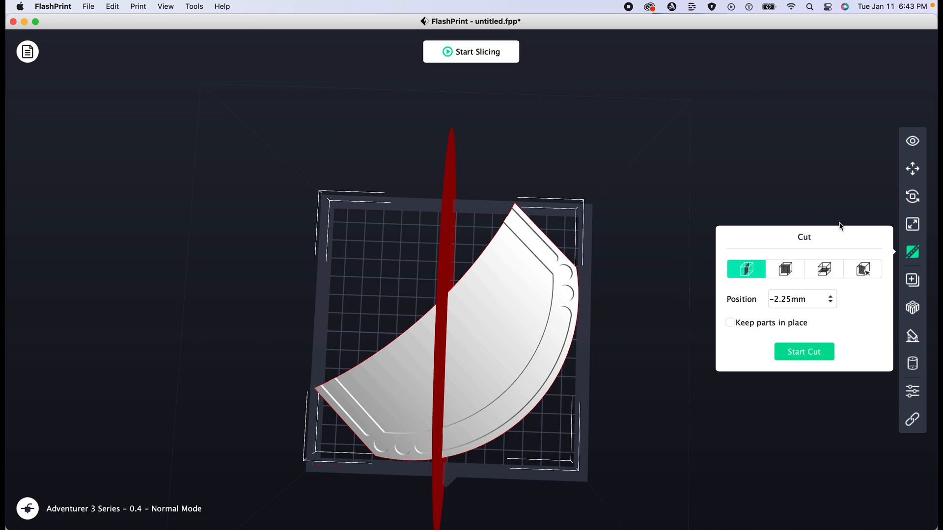
mouse_move(851, 225)
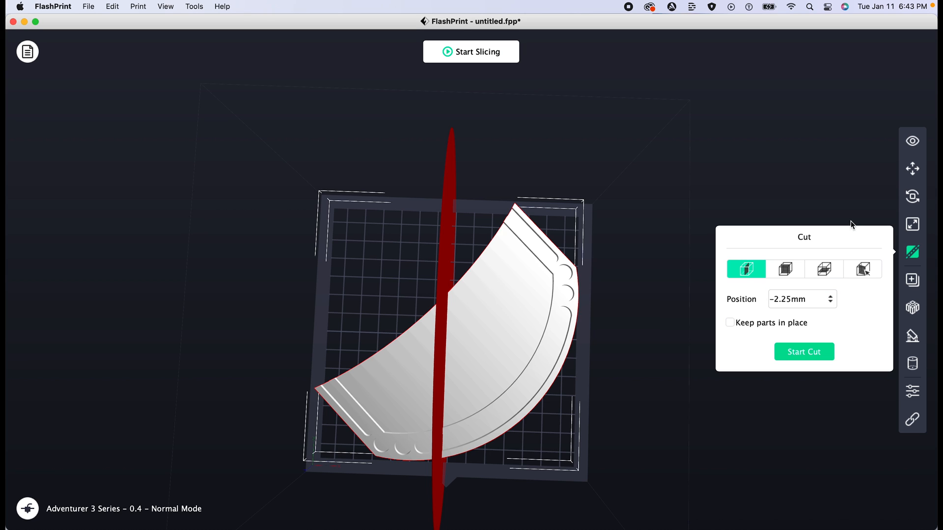
mouse_move(912, 280)
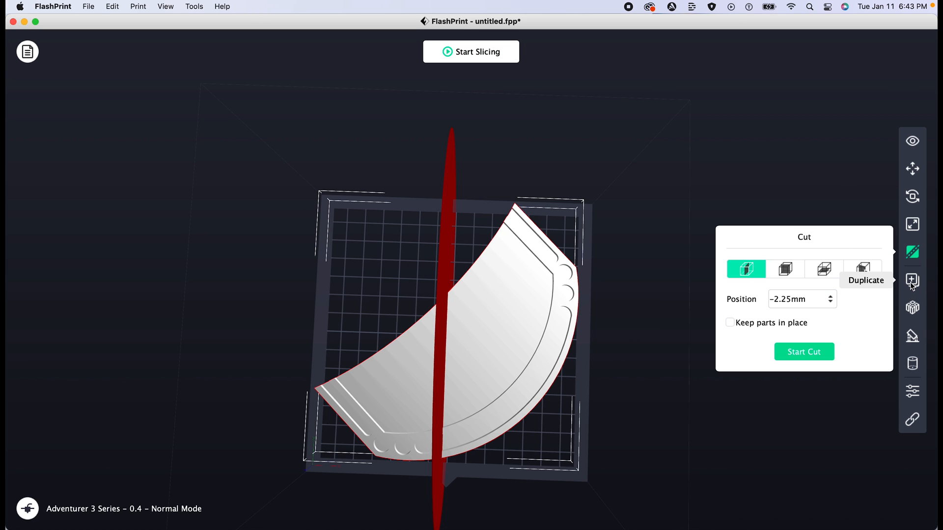
mouse_move(913, 308)
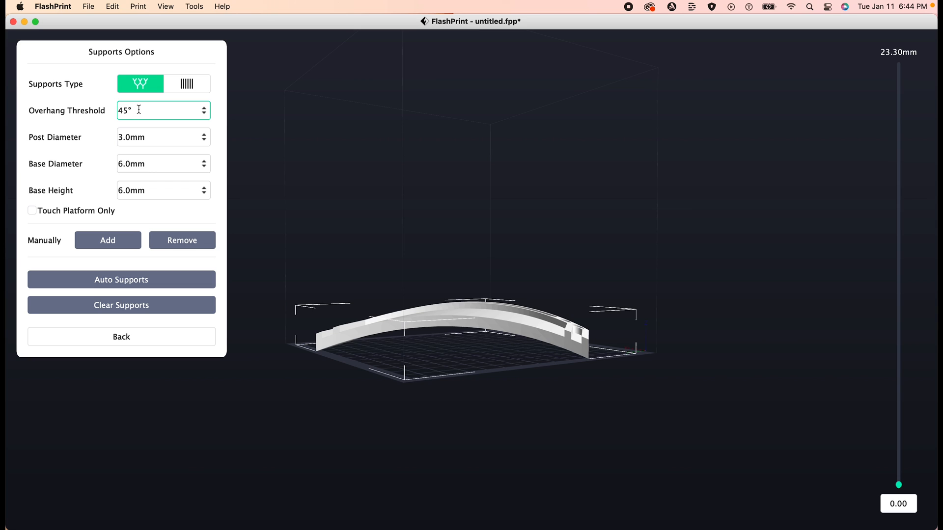
mouse_move(162, 110)
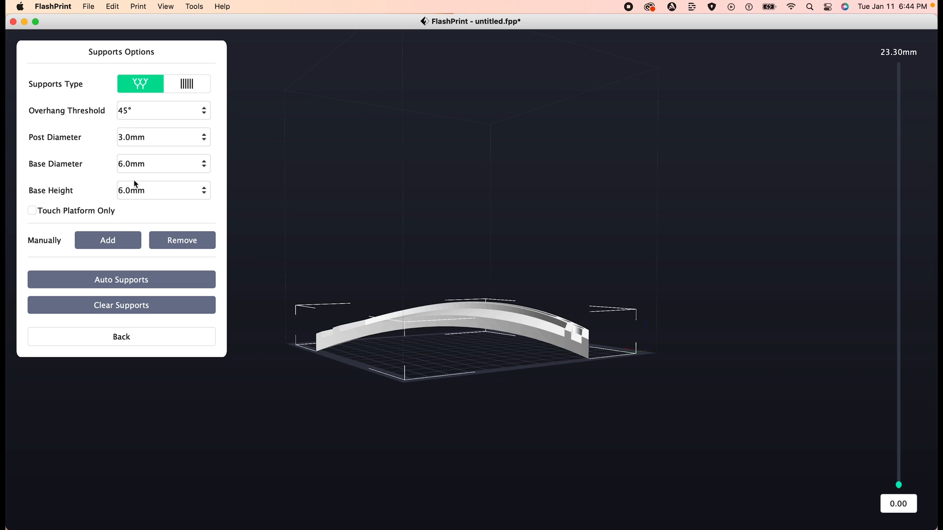
Step: Choose tree-like supports with a 45° overhang threshold in the support options
click(162, 190)
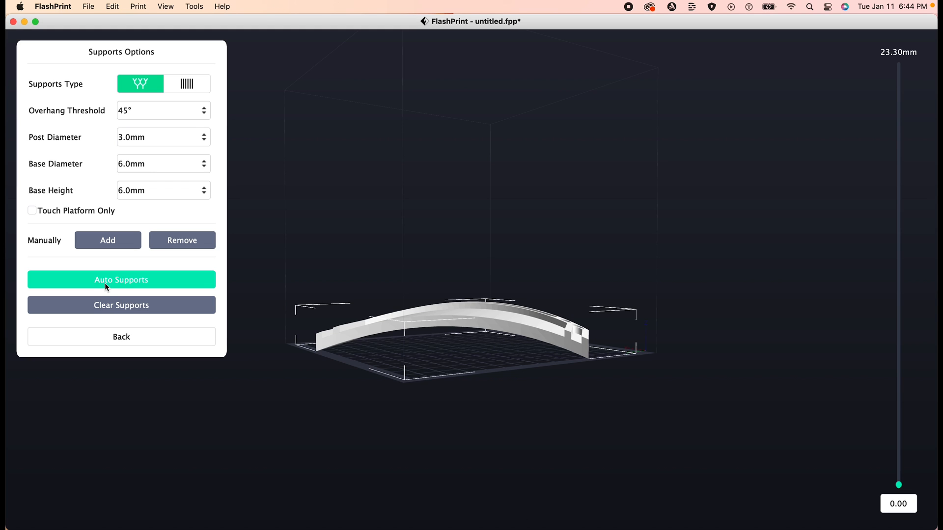
mouse_move(111, 284)
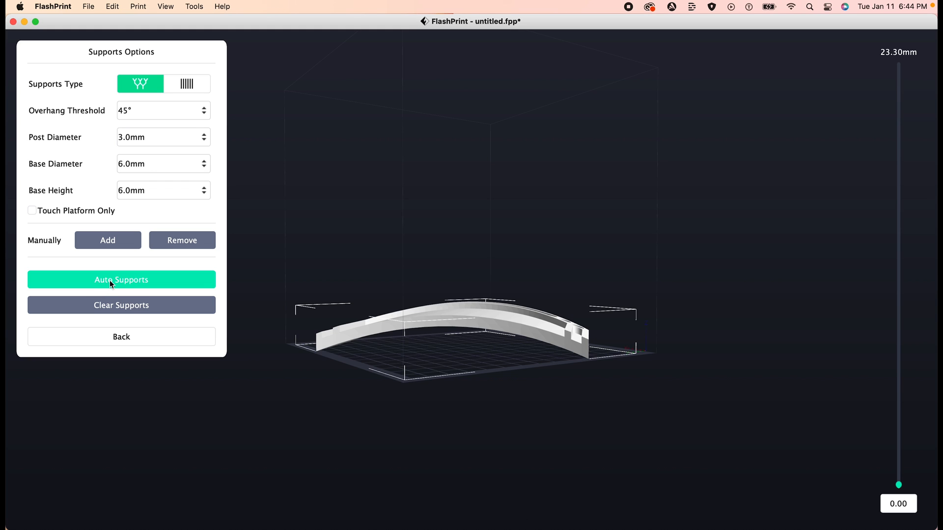
Step: Auto-generate tree supports under the curved plate and add one manually under the arch
click(121, 280)
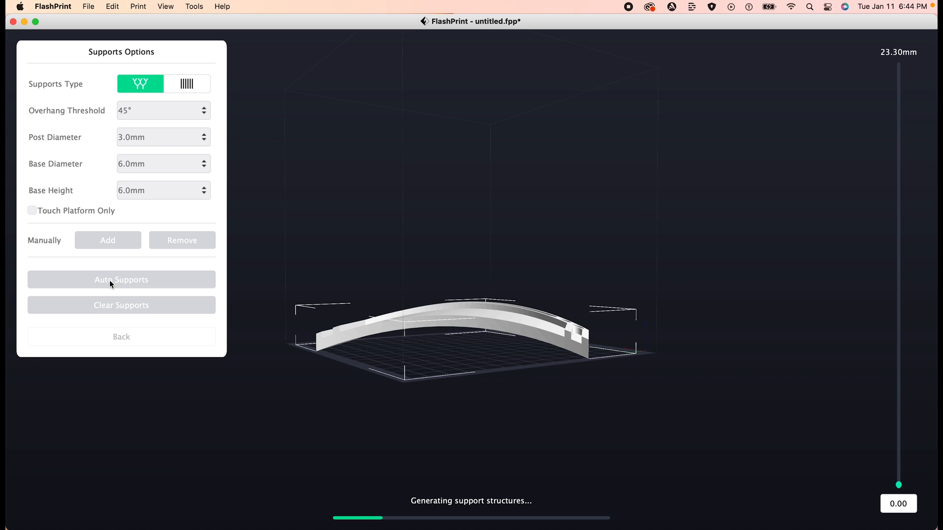
click(121, 280)
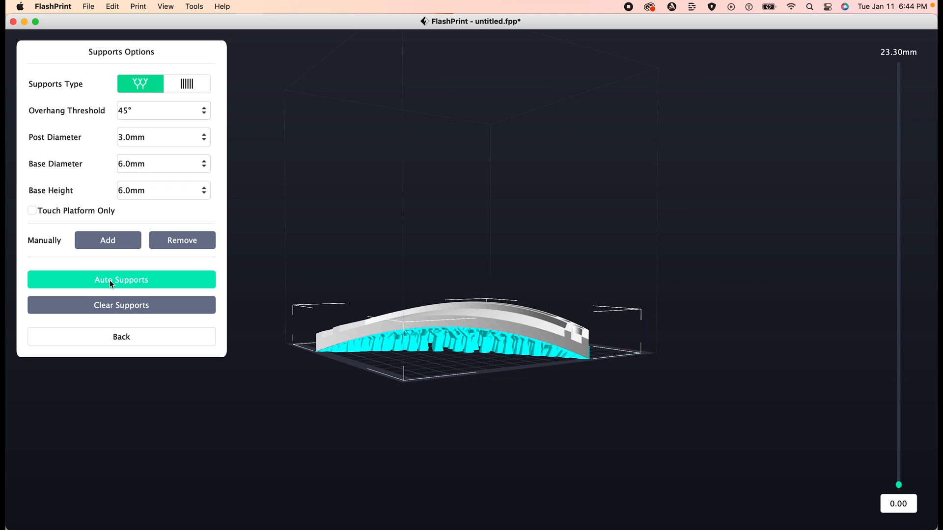
mouse_move(494, 351)
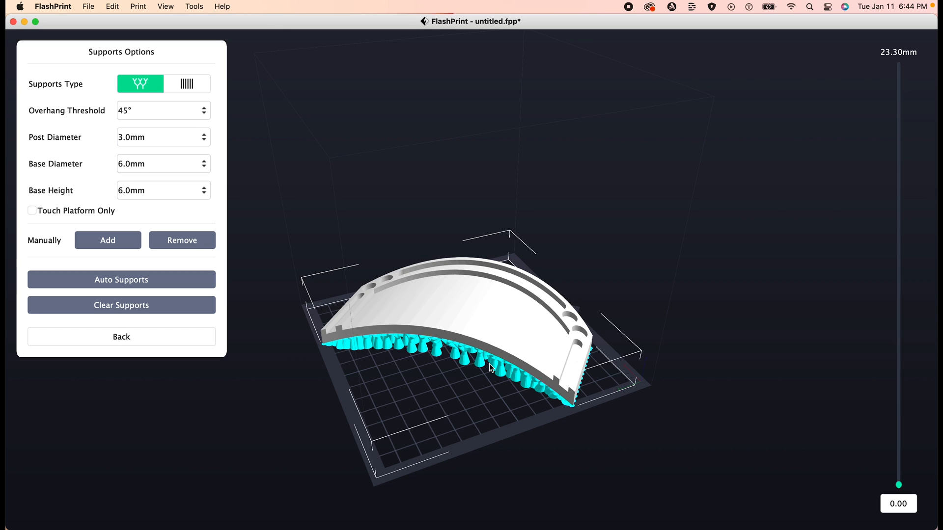
click(108, 240)
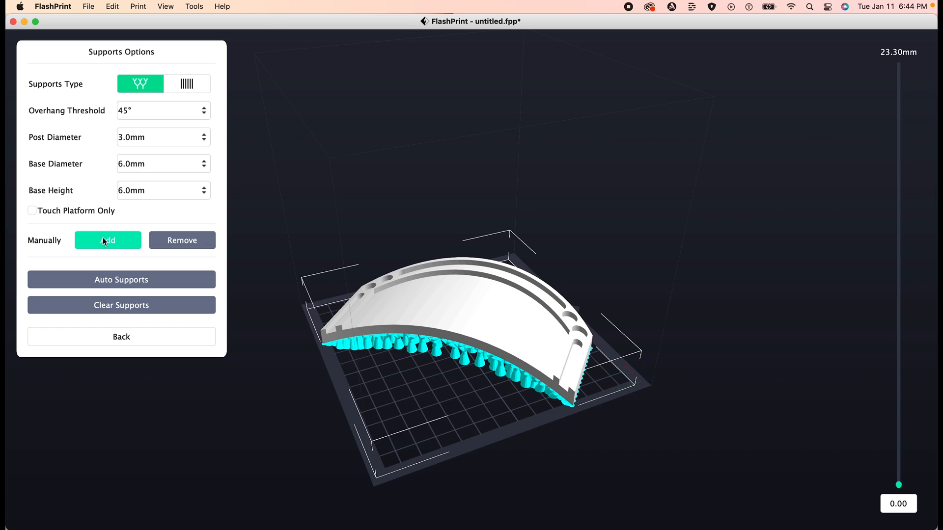
click(409, 365)
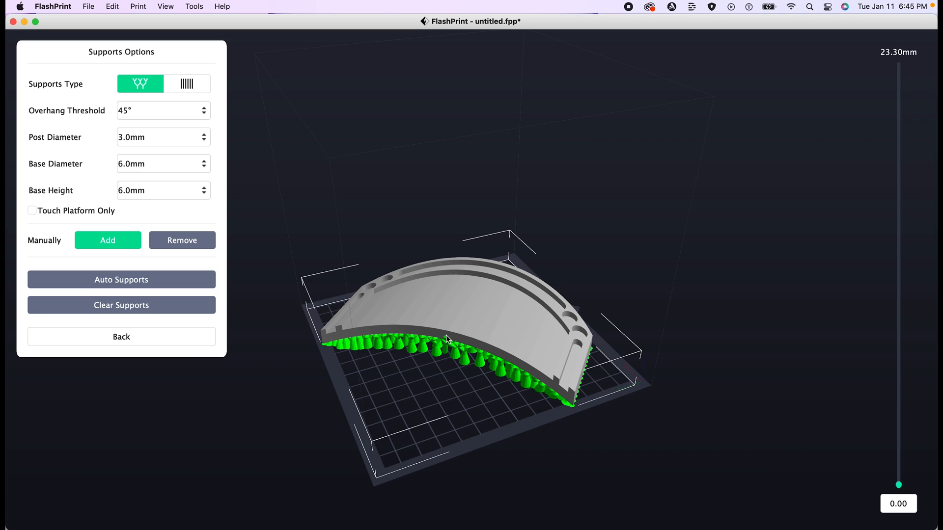
click(439, 345)
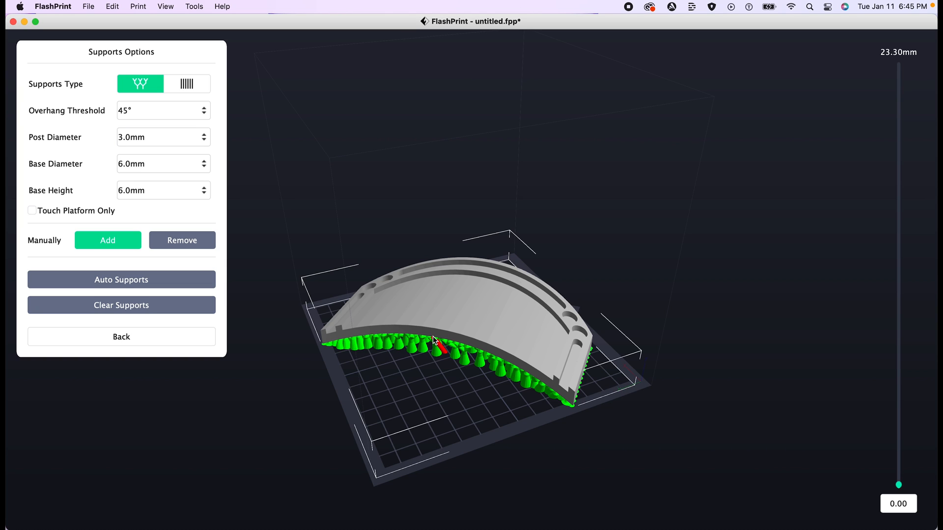
click(182, 240)
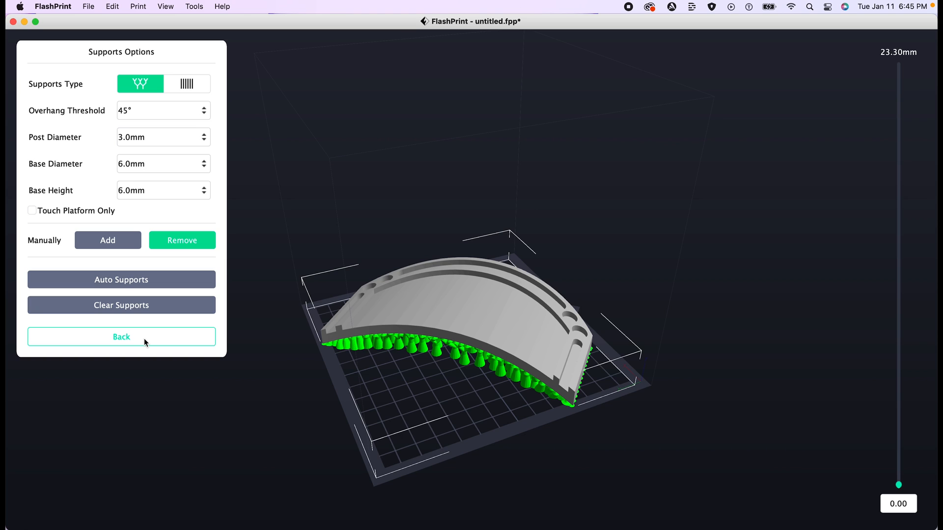
Step: Leave supports and set the slice material to Flashforge-PETG with extruder temperature 235
click(121, 337)
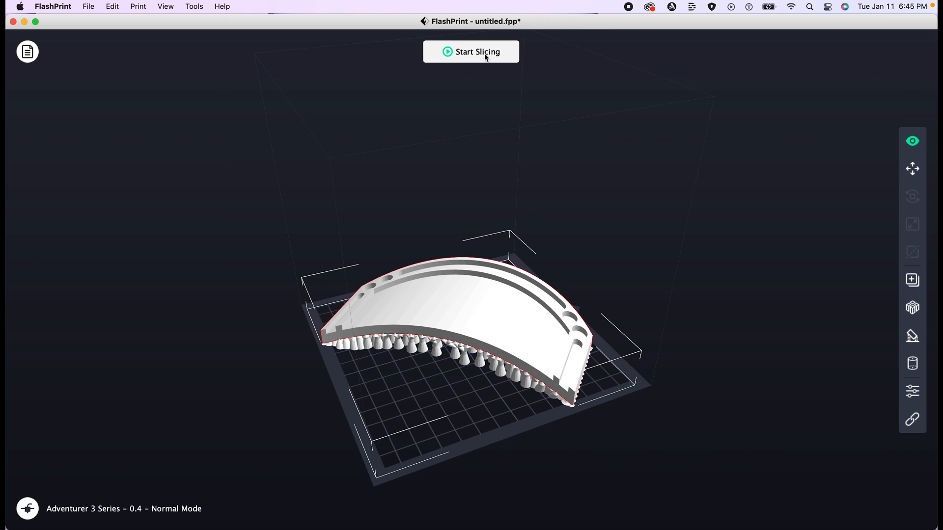
click(471, 52)
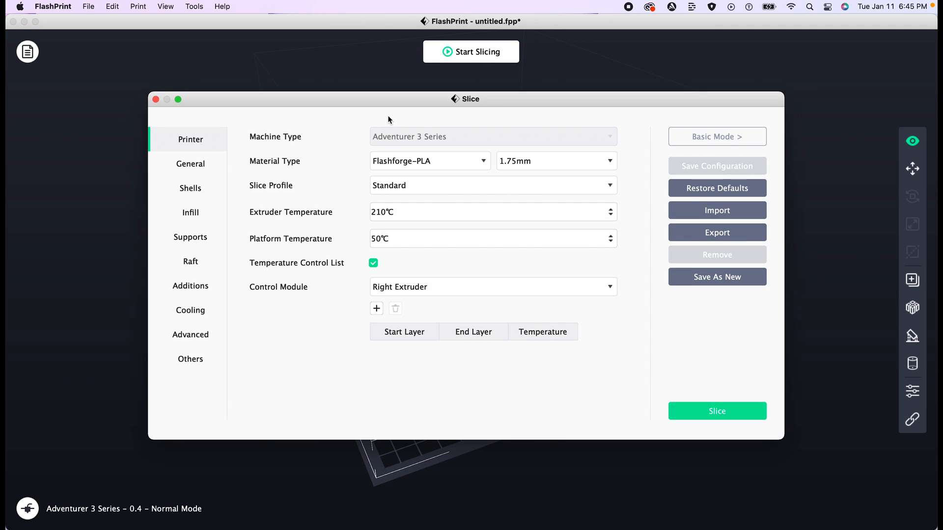
mouse_move(145, 206)
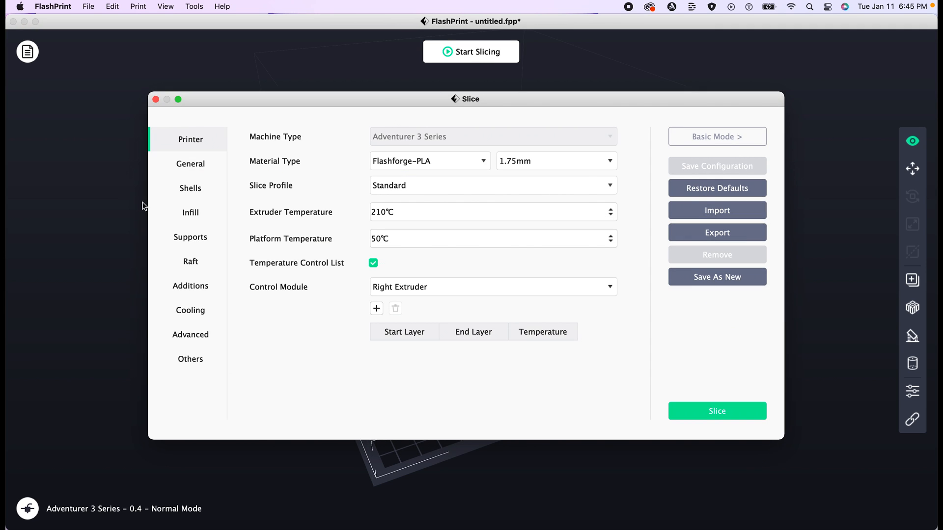
mouse_move(194, 143)
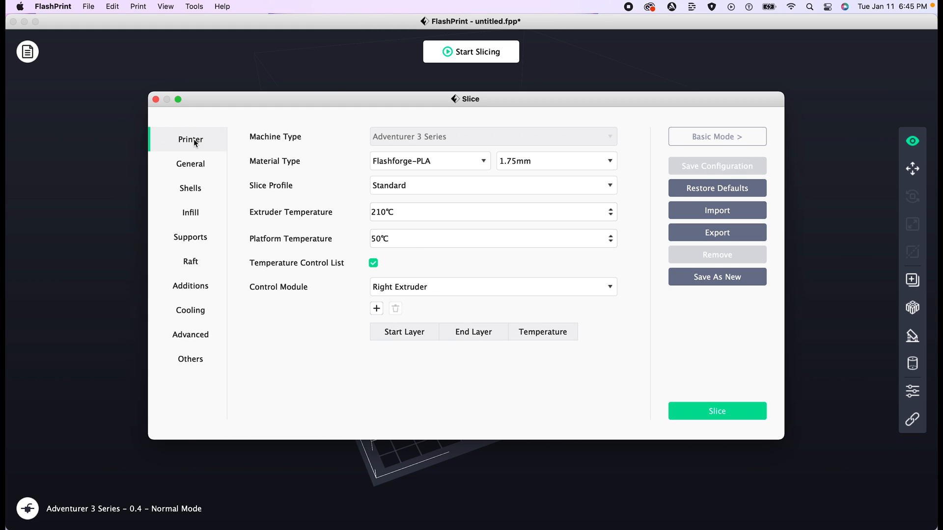
click(429, 160)
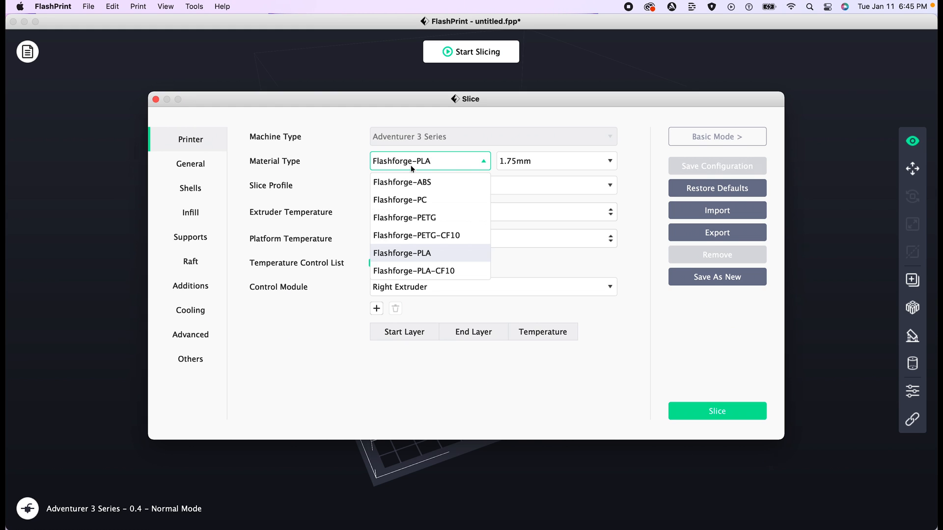
mouse_move(411, 219)
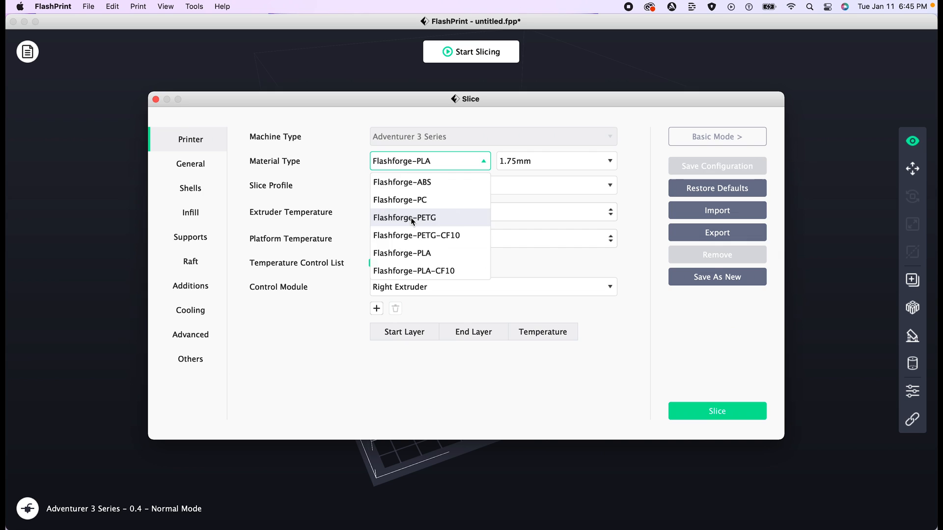
click(405, 218)
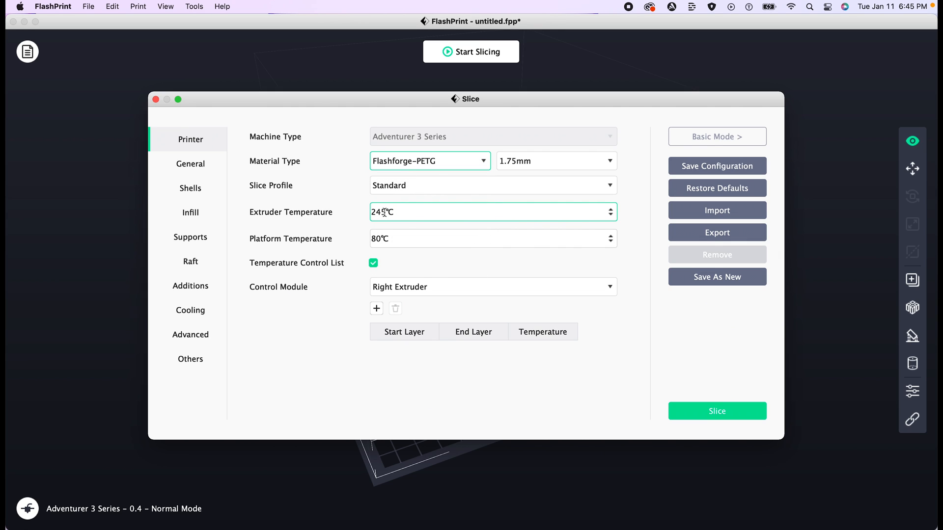
text(2)
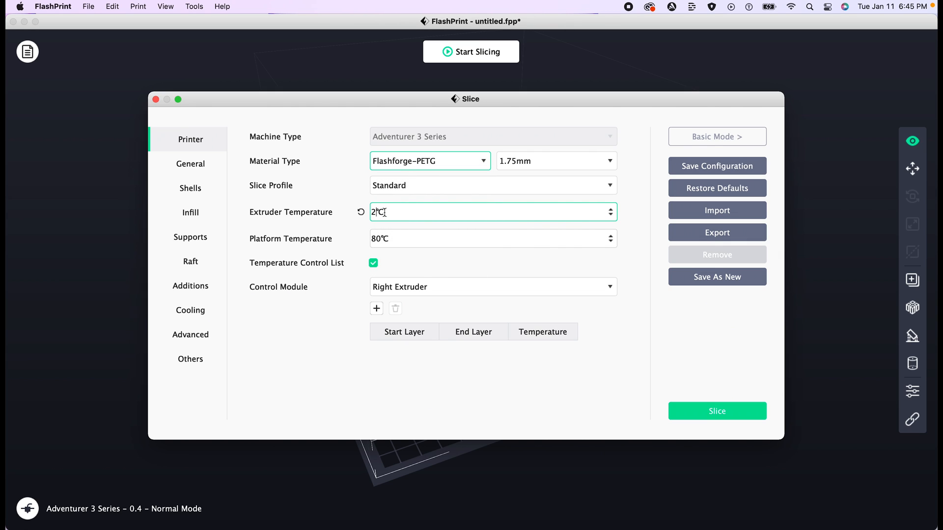
text(35)
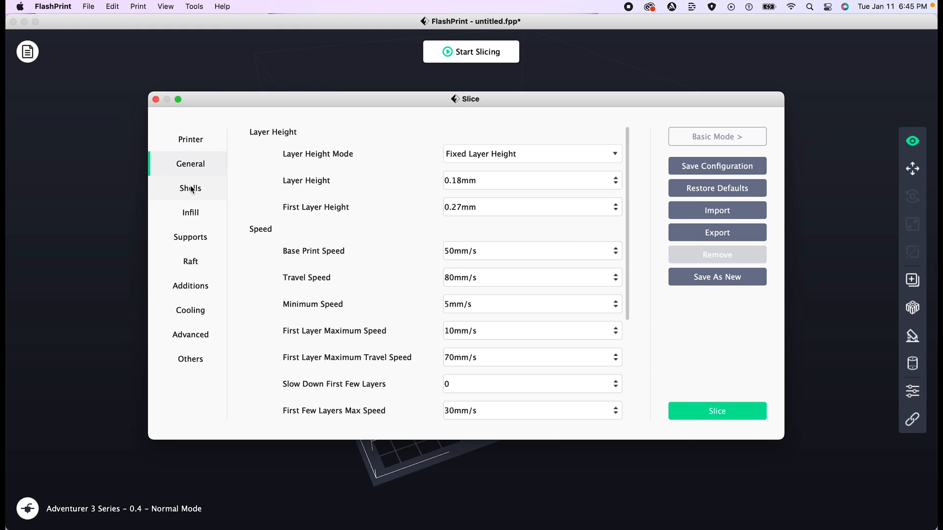
Step: Review the Shells and Infill settings, including fill pattern, and slice the plate to a .gx file
click(190, 189)
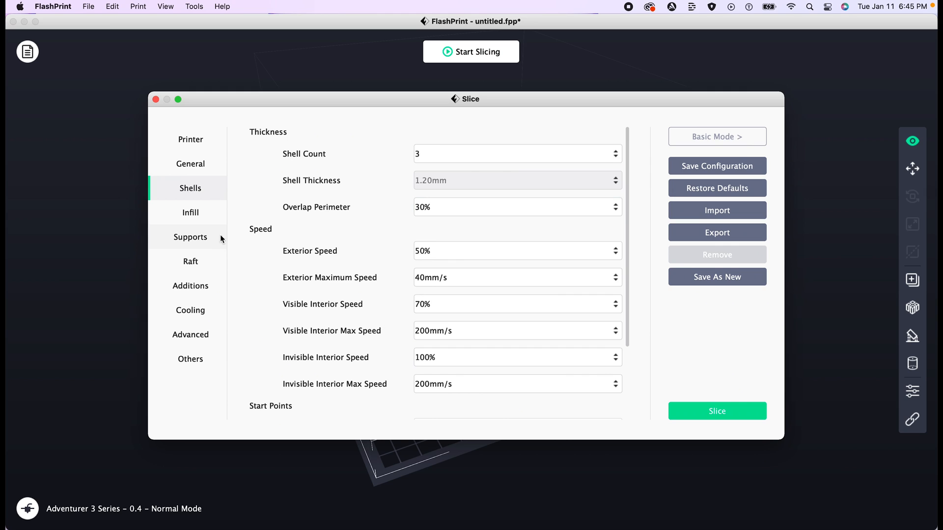
click(189, 212)
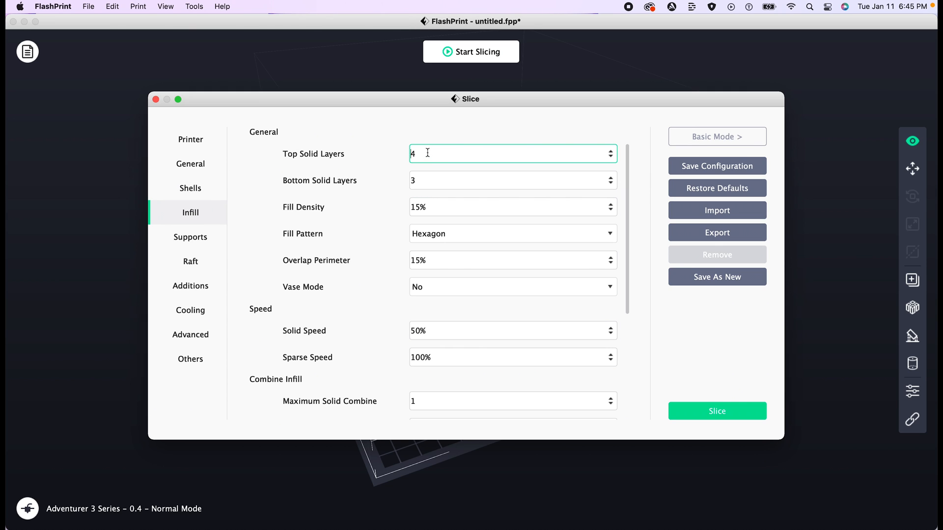
mouse_move(427, 153)
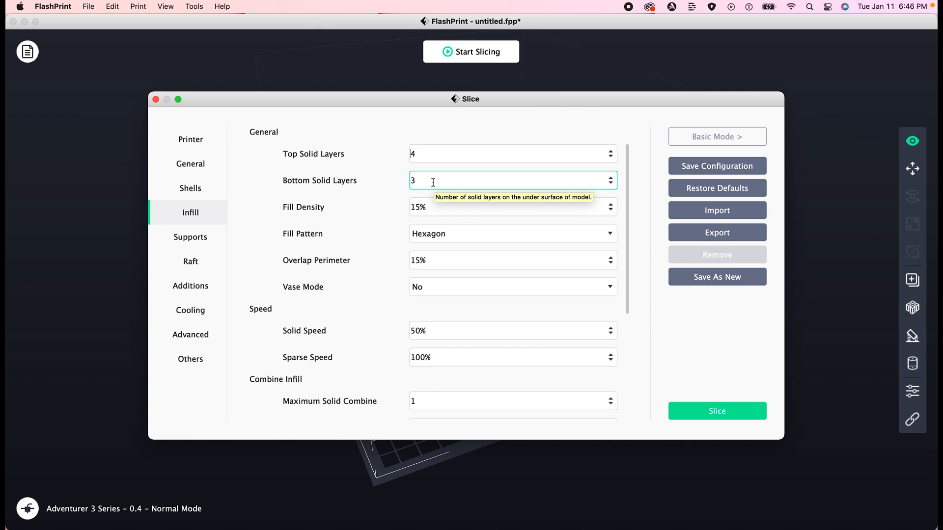
click(512, 234)
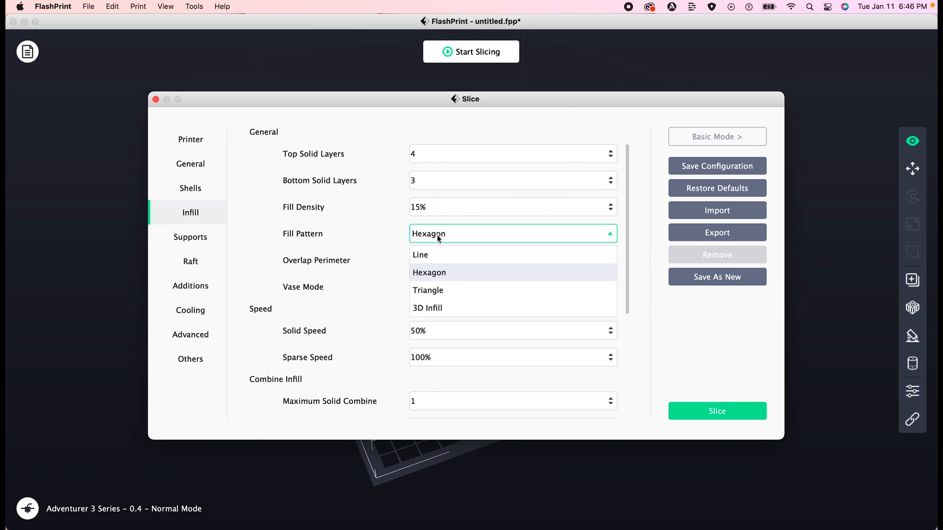
mouse_move(438, 286)
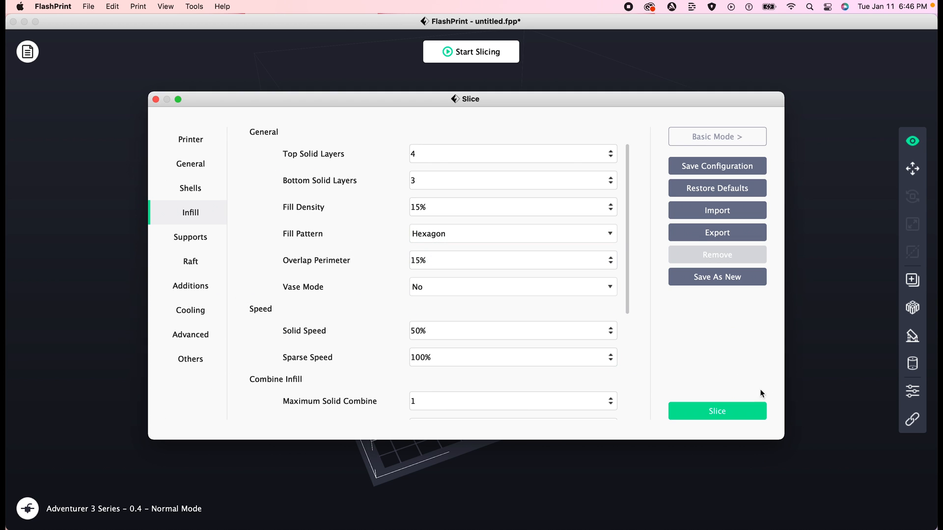
click(716, 410)
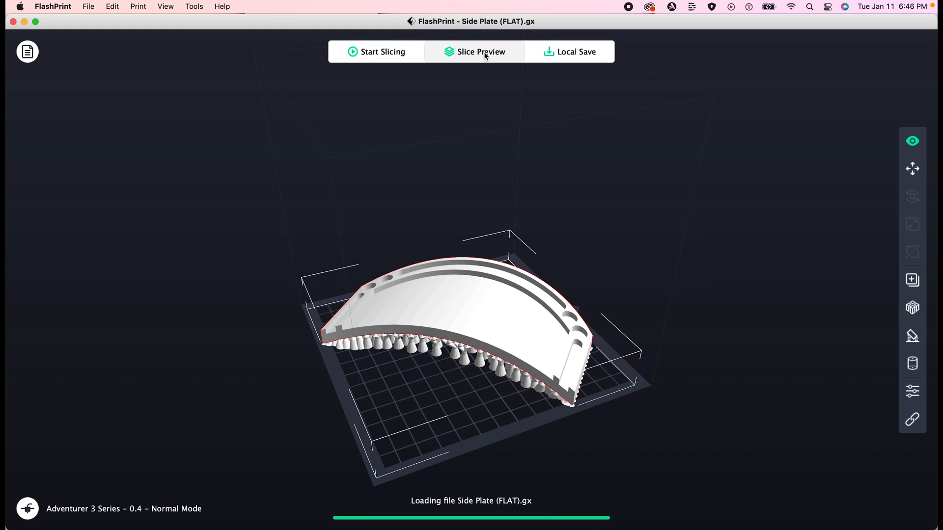
Step: Preview the sliced file with its 15 h 27 min estimate and bring up Save To Local / Send To Printer
click(475, 51)
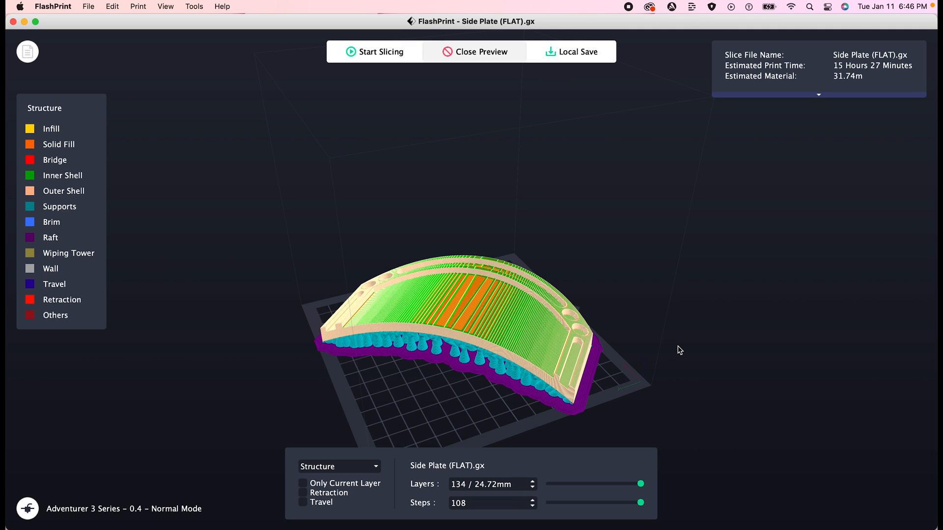
mouse_move(711, 326)
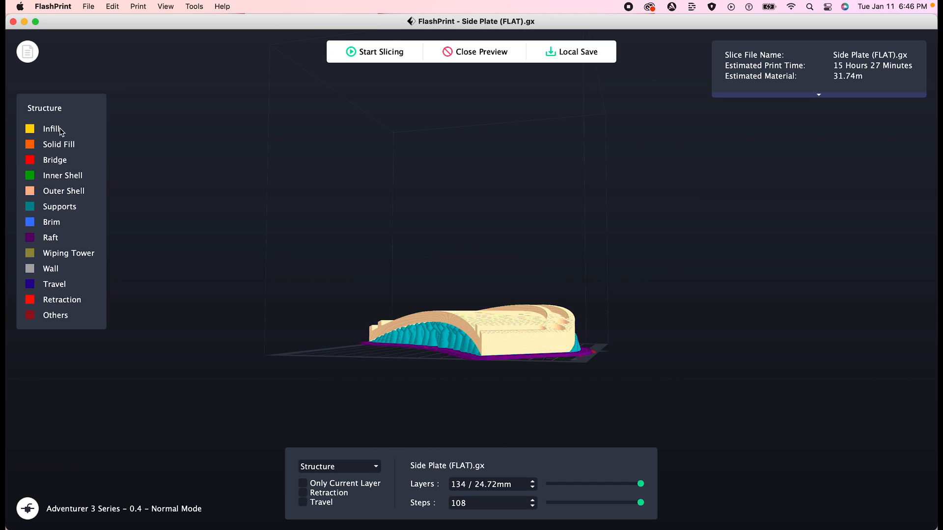
mouse_move(56, 174)
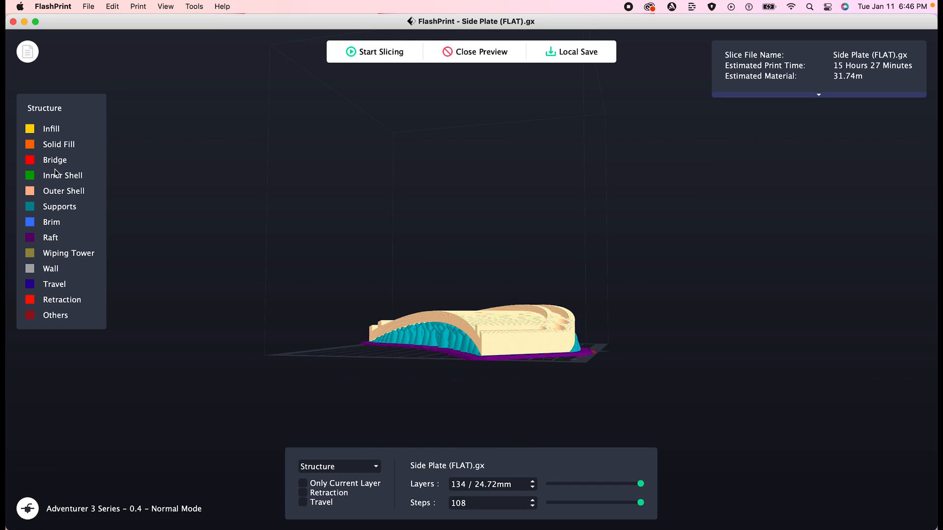
mouse_move(96, 298)
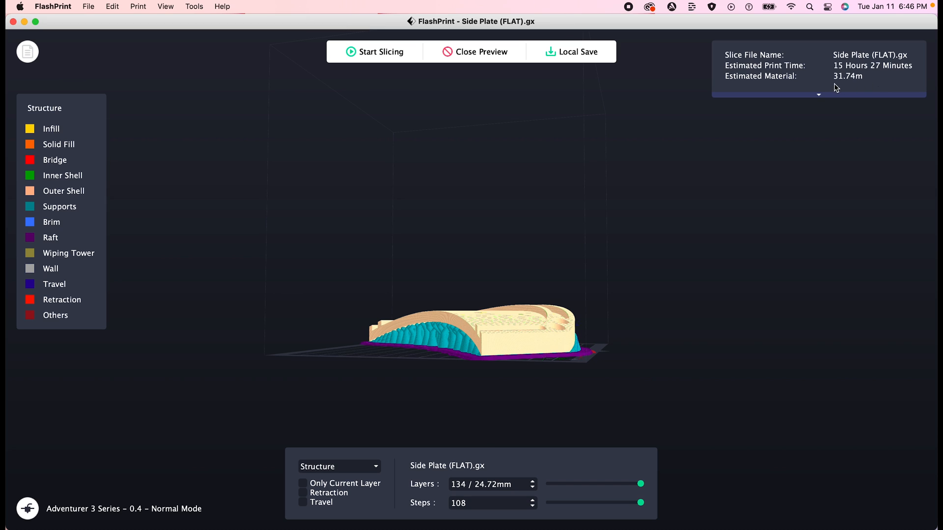
mouse_move(842, 91)
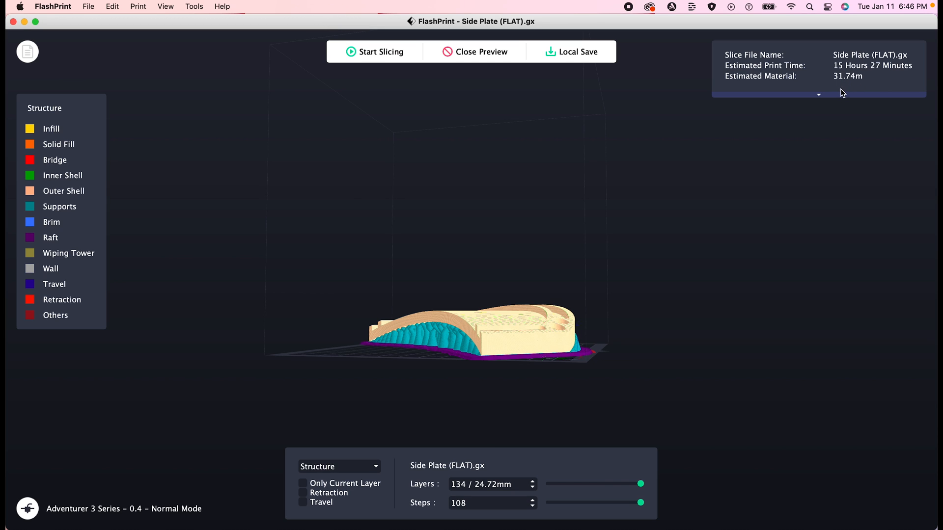
mouse_move(527, 146)
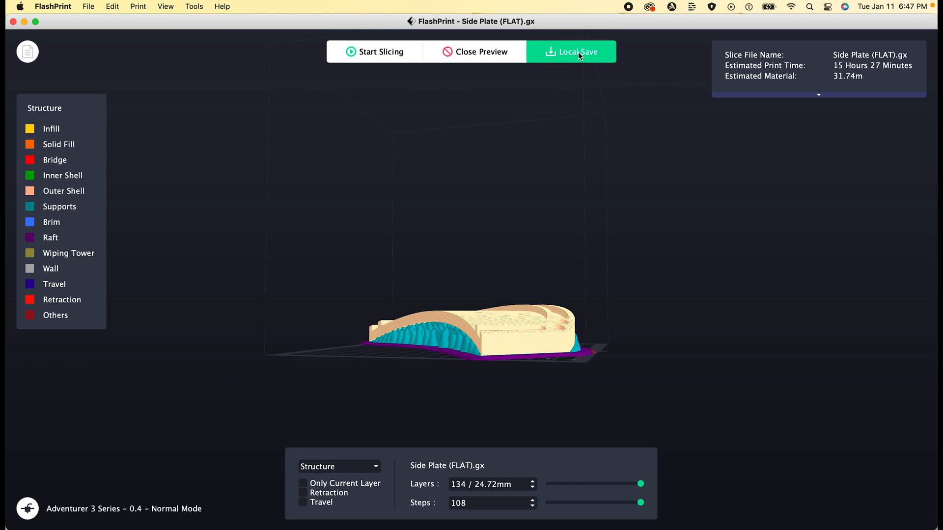
click(570, 51)
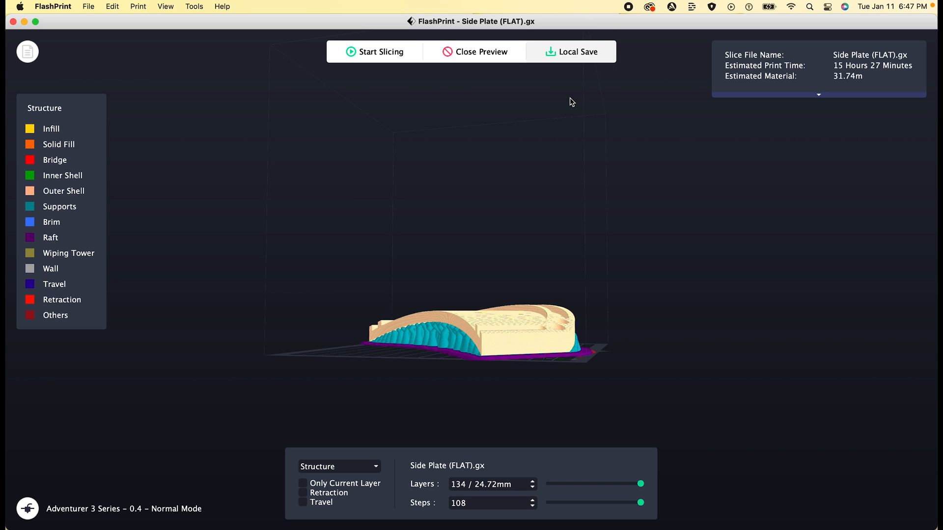
mouse_move(576, 66)
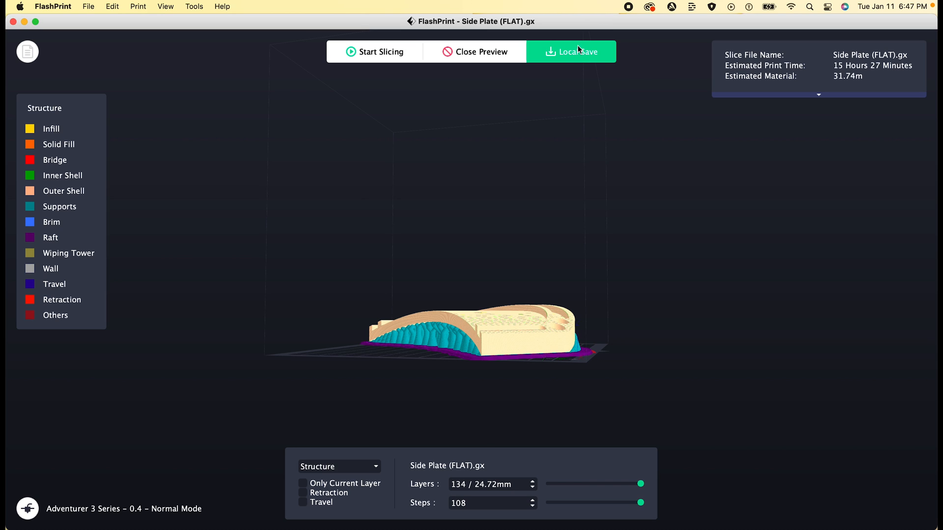
click(570, 51)
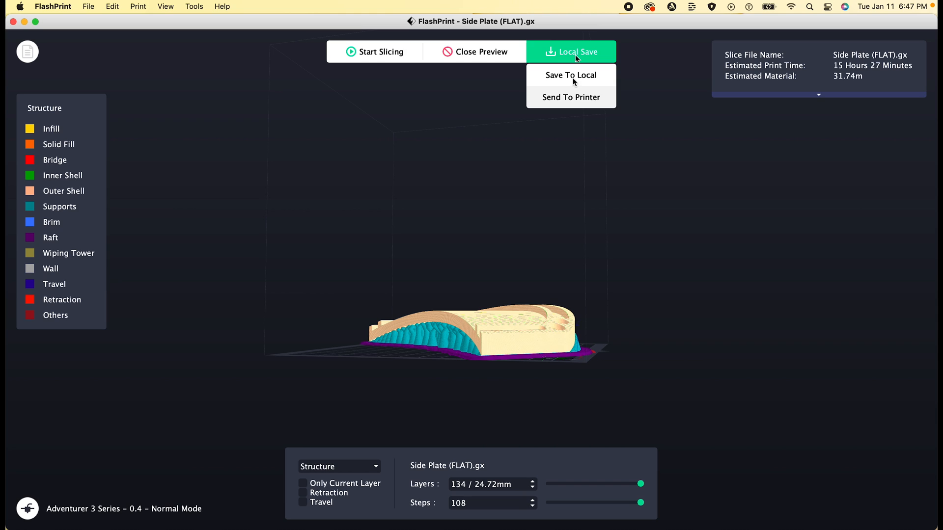